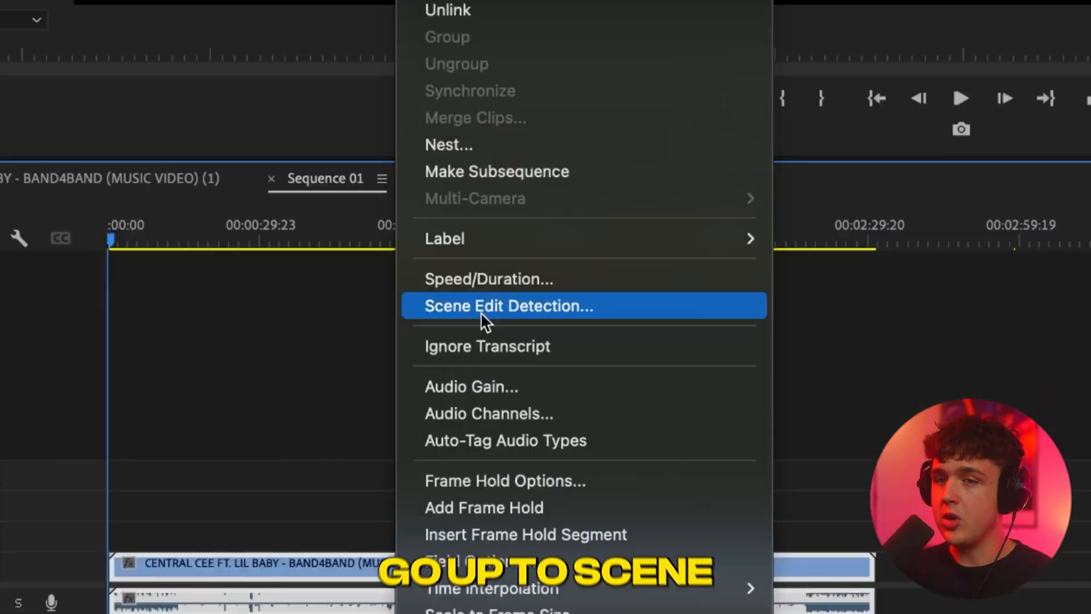
- Analyze the music video with Scene Edit Detection, then export a still frame and import it into the project
click(507, 306)
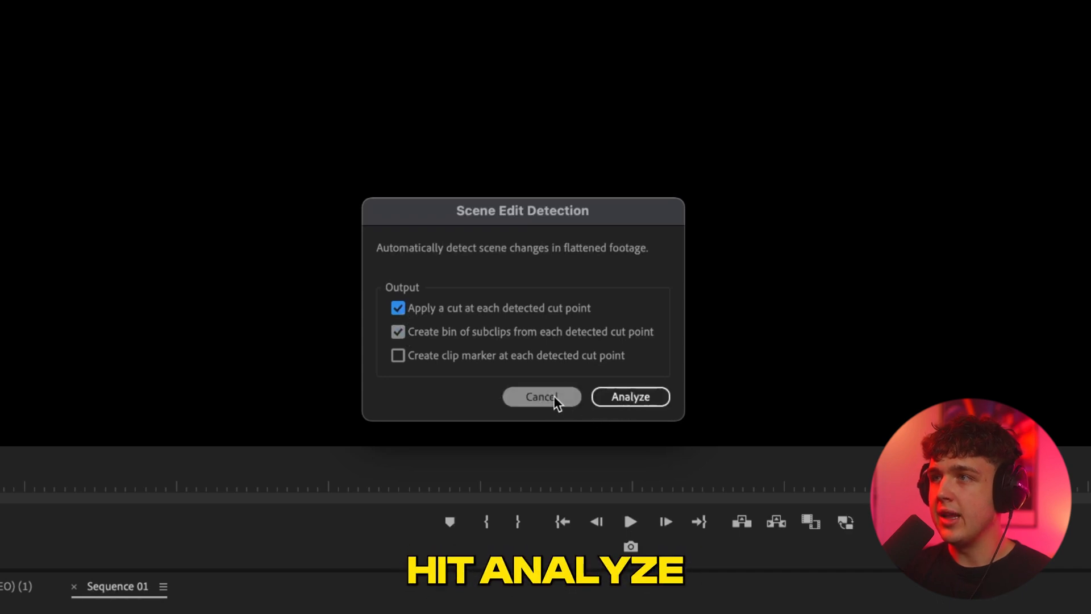
click(631, 397)
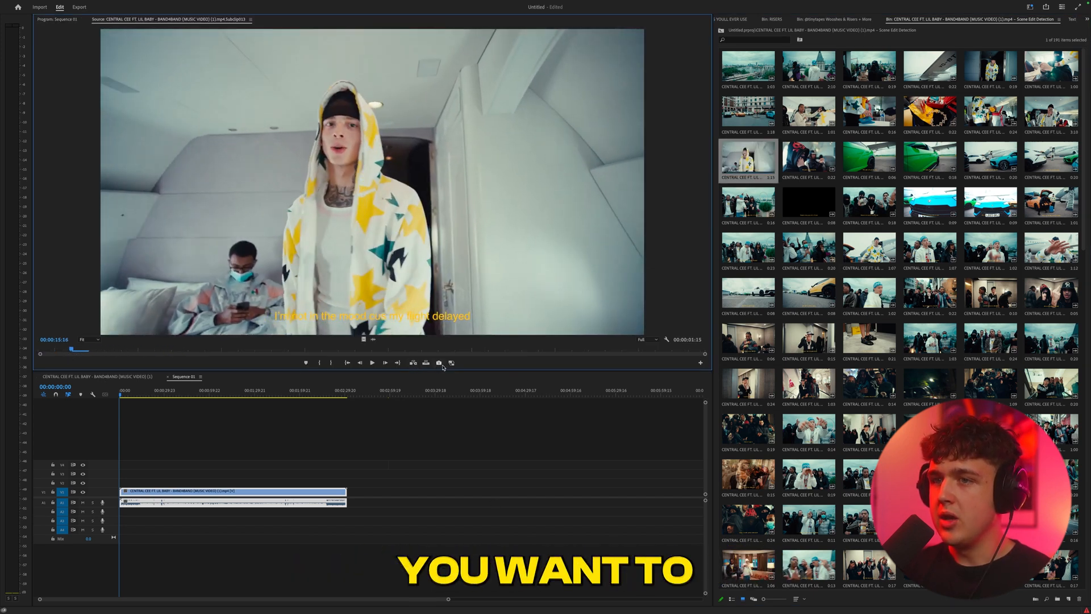
click(438, 363)
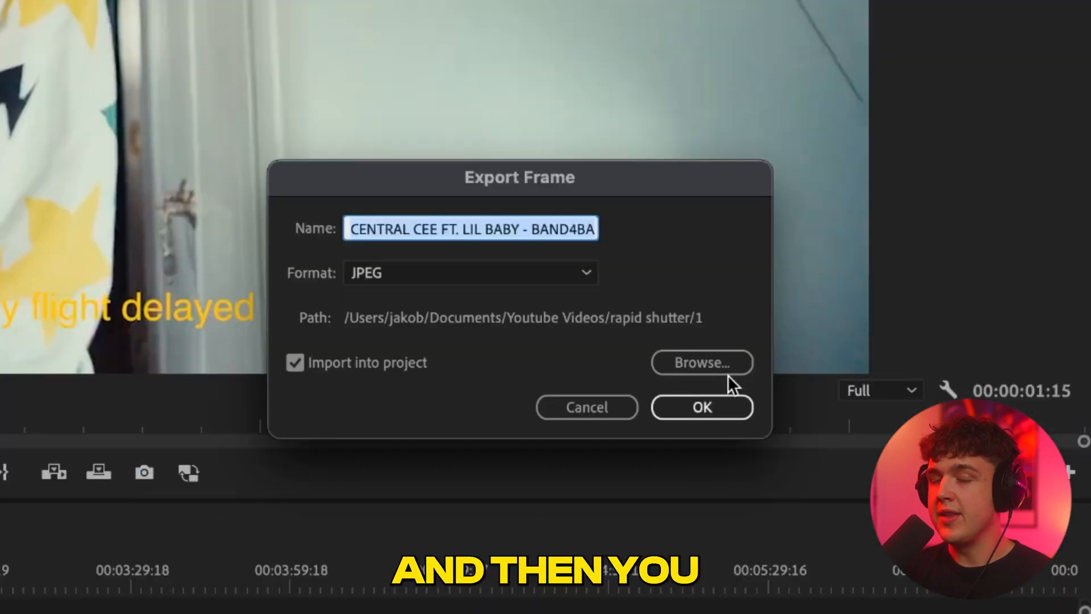
mouse_move(716, 402)
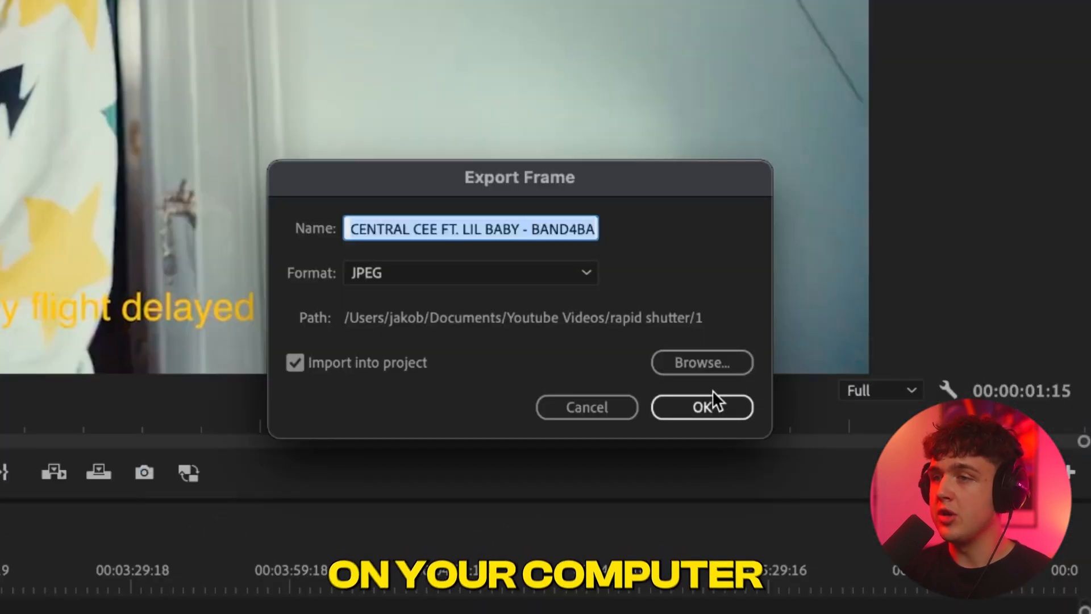
click(702, 407)
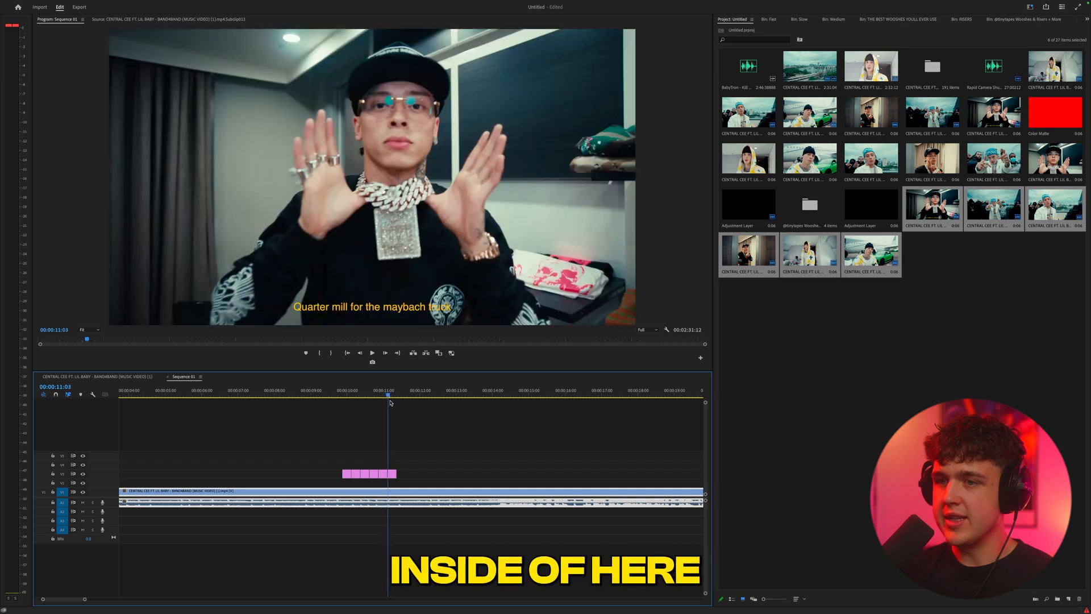
- Create a new red 1920×1080 colour matte in the project
right_click(487, 54)
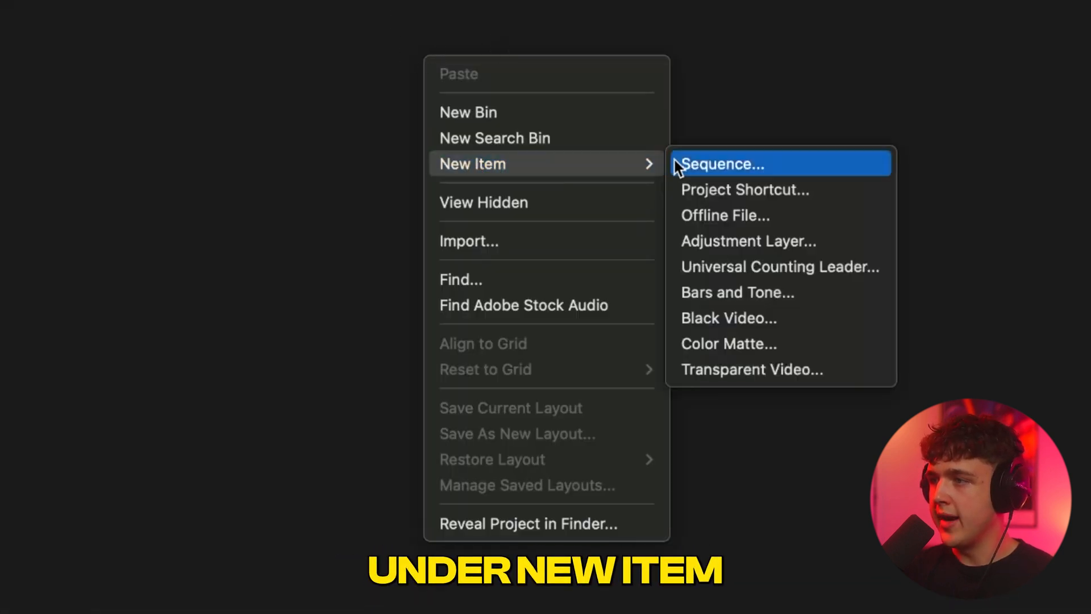
click(729, 344)
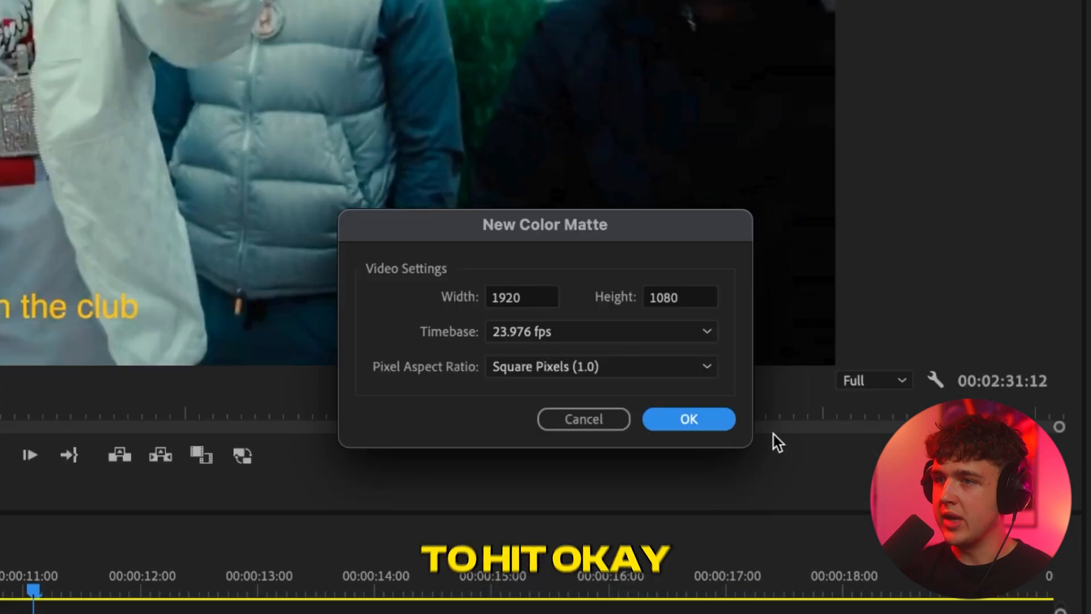
click(688, 419)
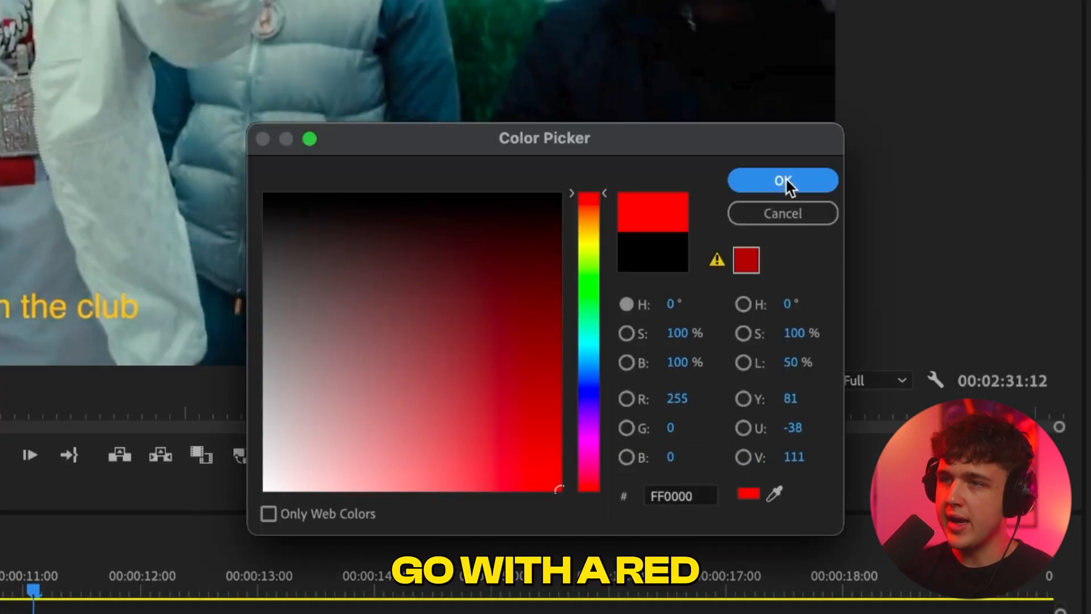
click(782, 180)
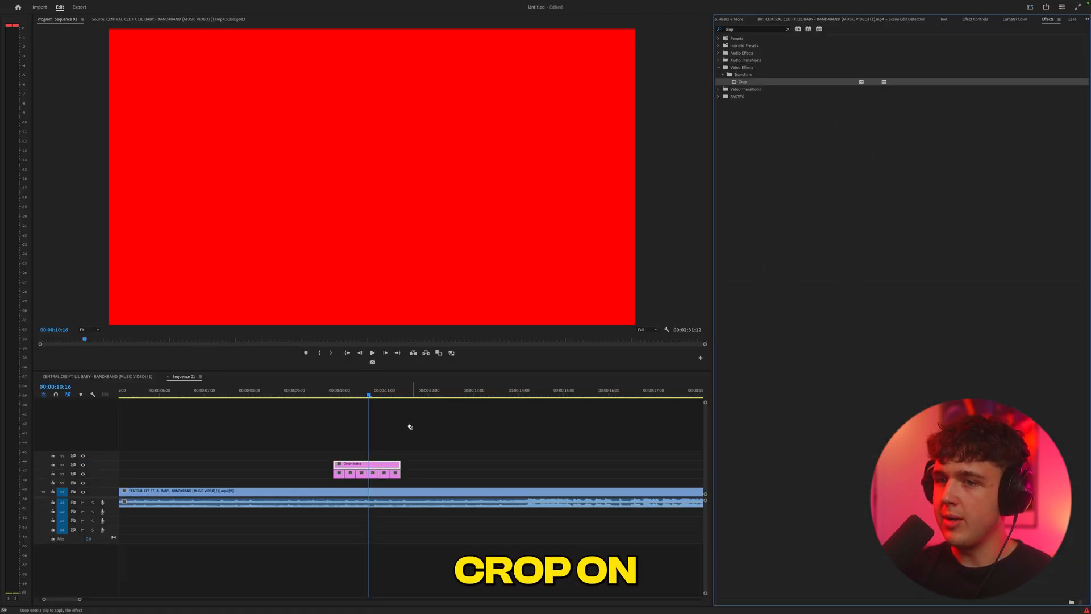
- Crop the red matte to a small box and scrub the timeline to check face placement against it
click(973, 20)
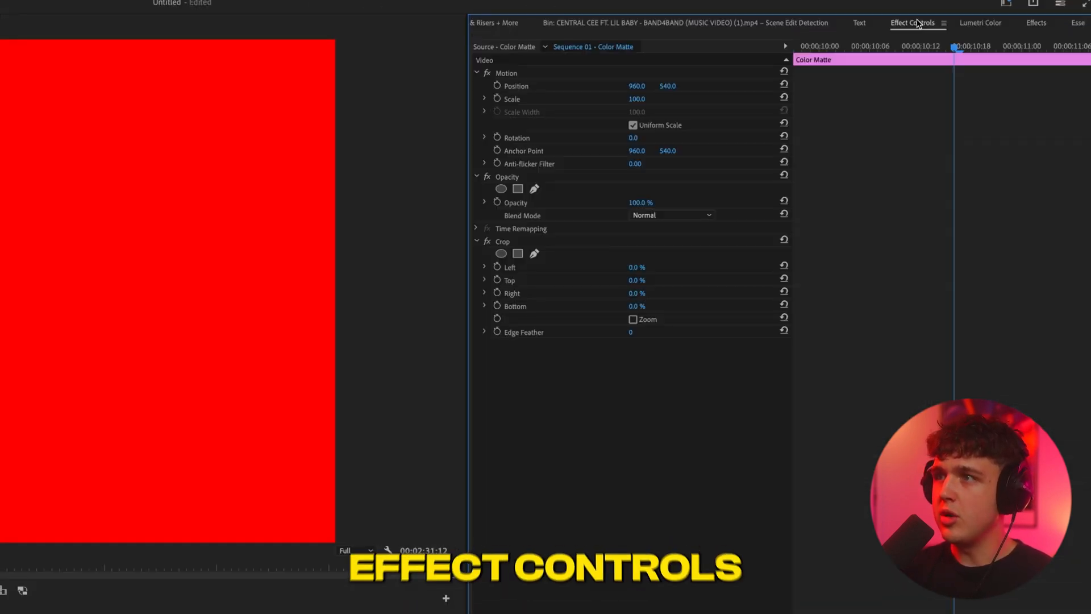
drag(636, 266, 644, 267)
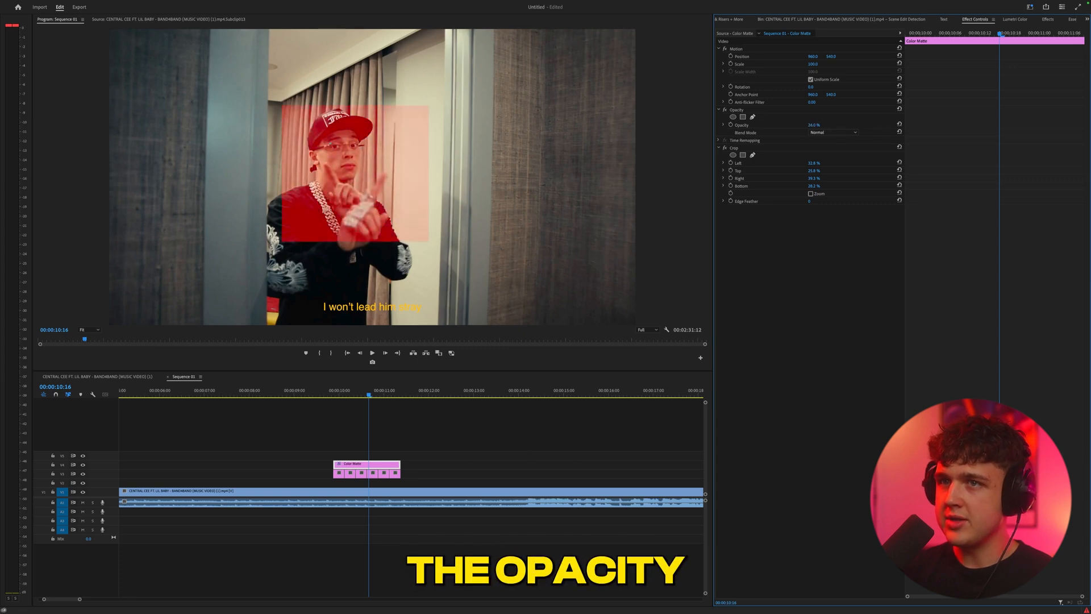
drag(368, 396, 353, 396)
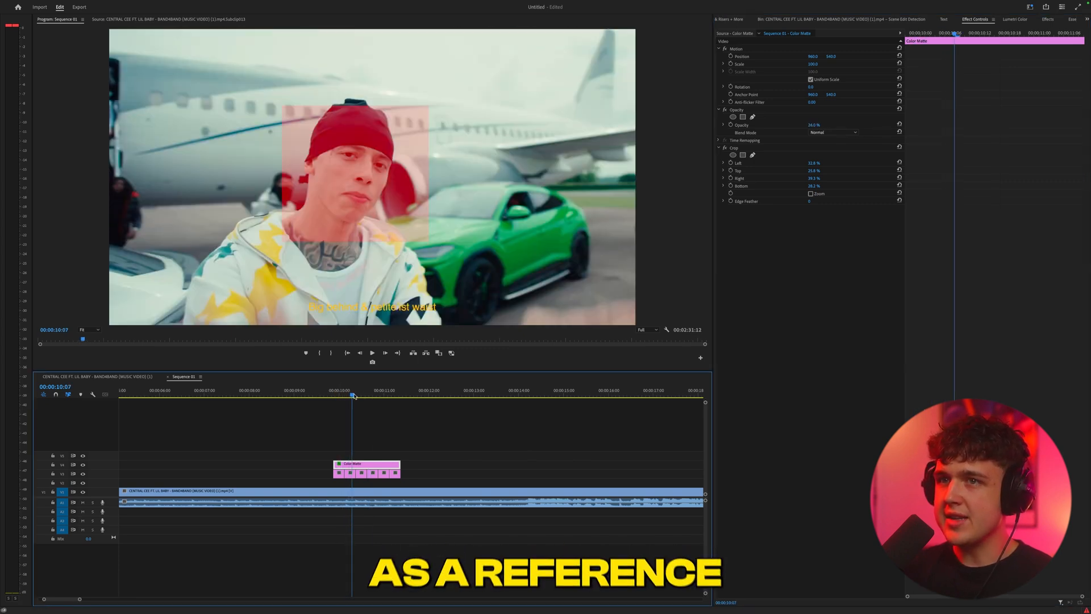
drag(353, 396, 395, 395)
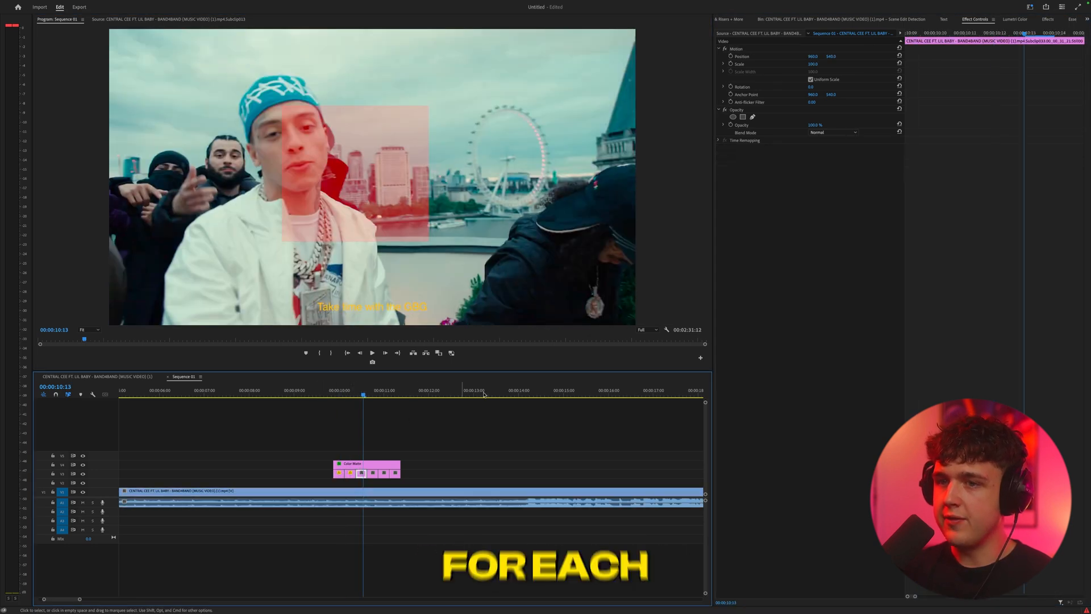
- Select the short face clips to position their faces inside the red reference box
click(332, 389)
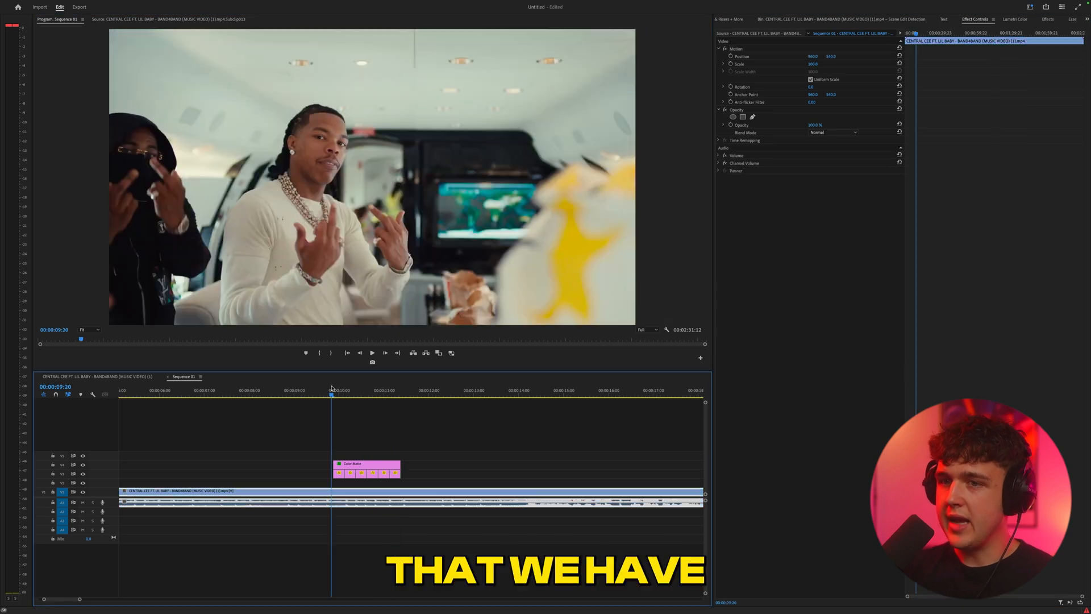
click(402, 395)
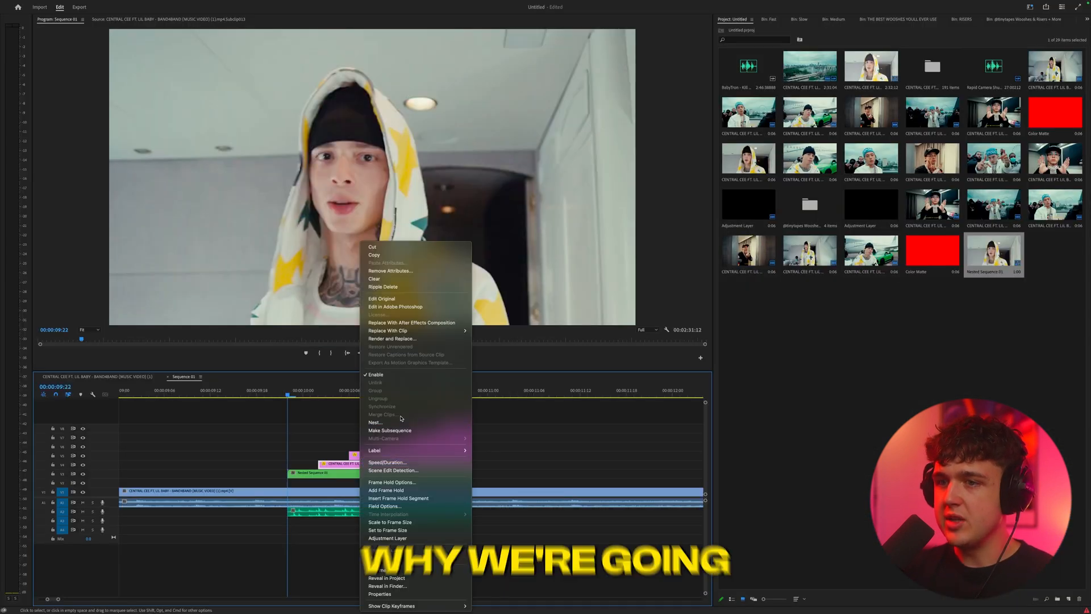
- Nest the chosen face clip as a Nested Sequence with the default name
click(375, 422)
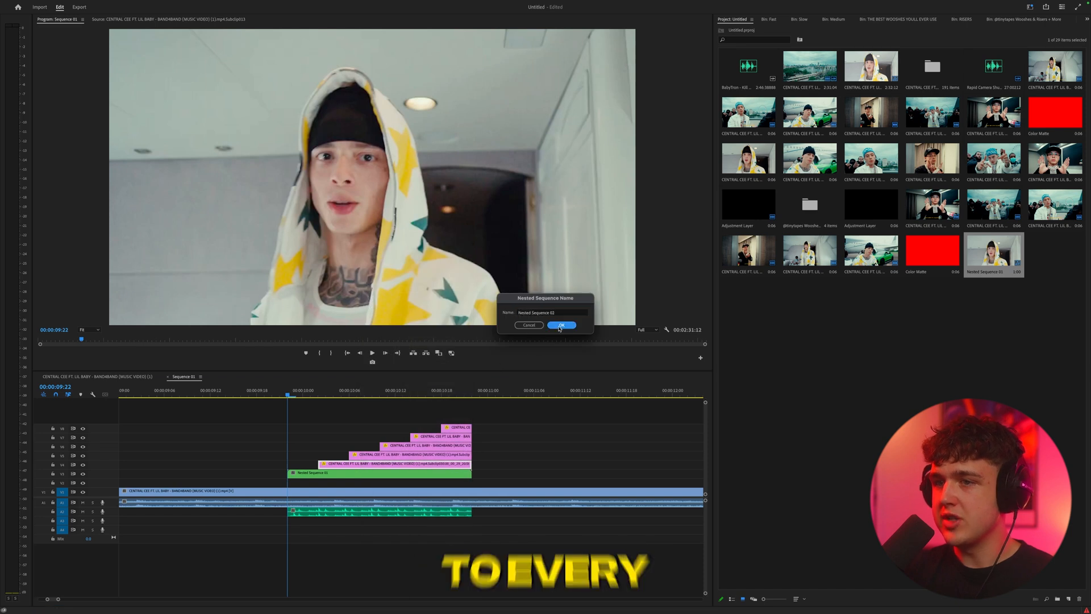
click(561, 325)
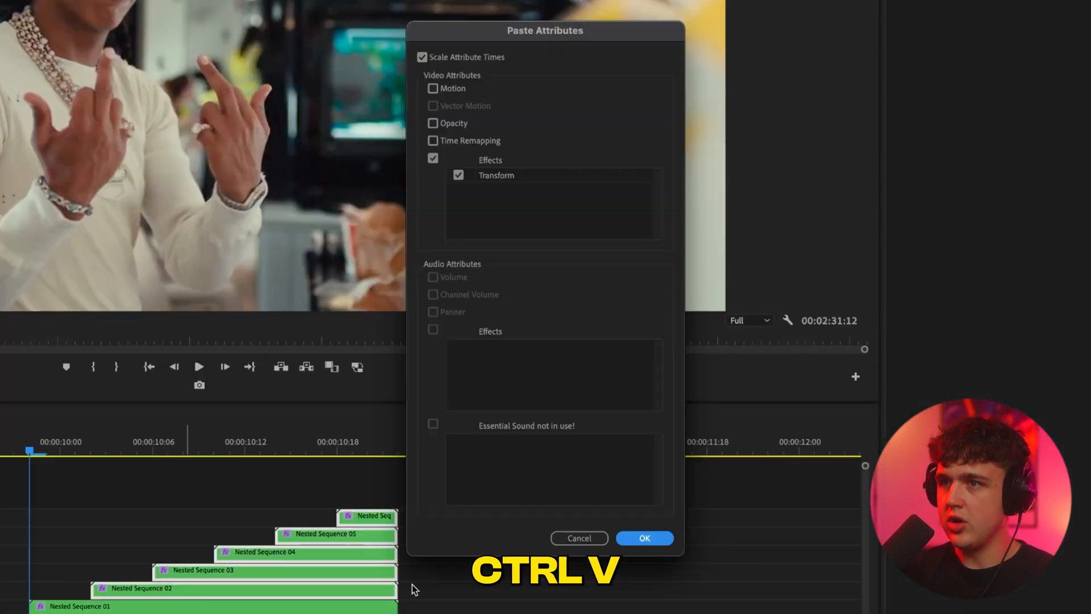
- Paste only the Transform attribute onto the other nested clips and preview the stacked animation
click(644, 538)
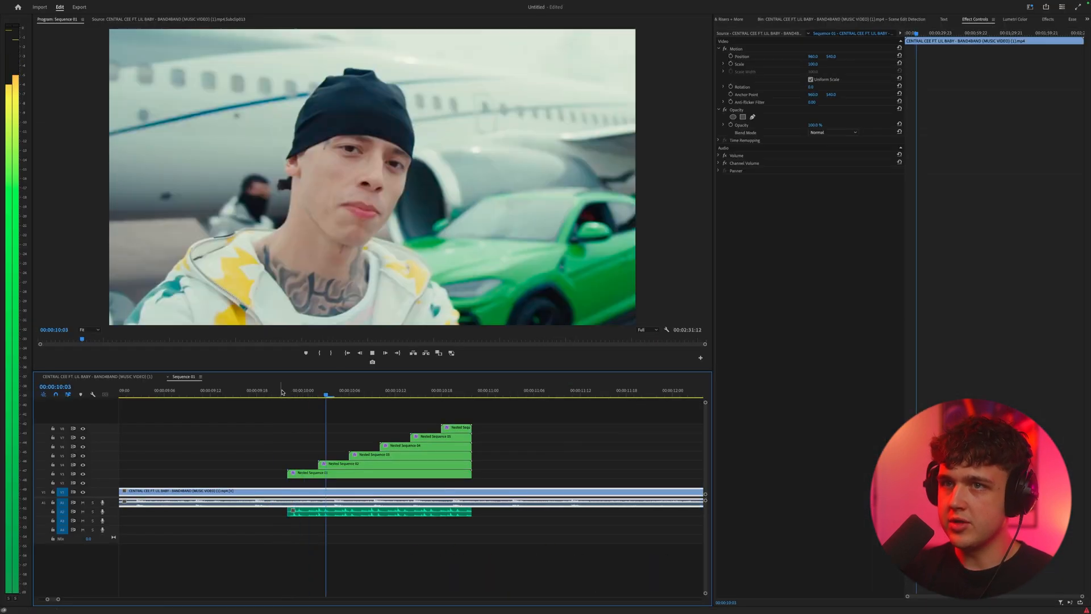
click(279, 391)
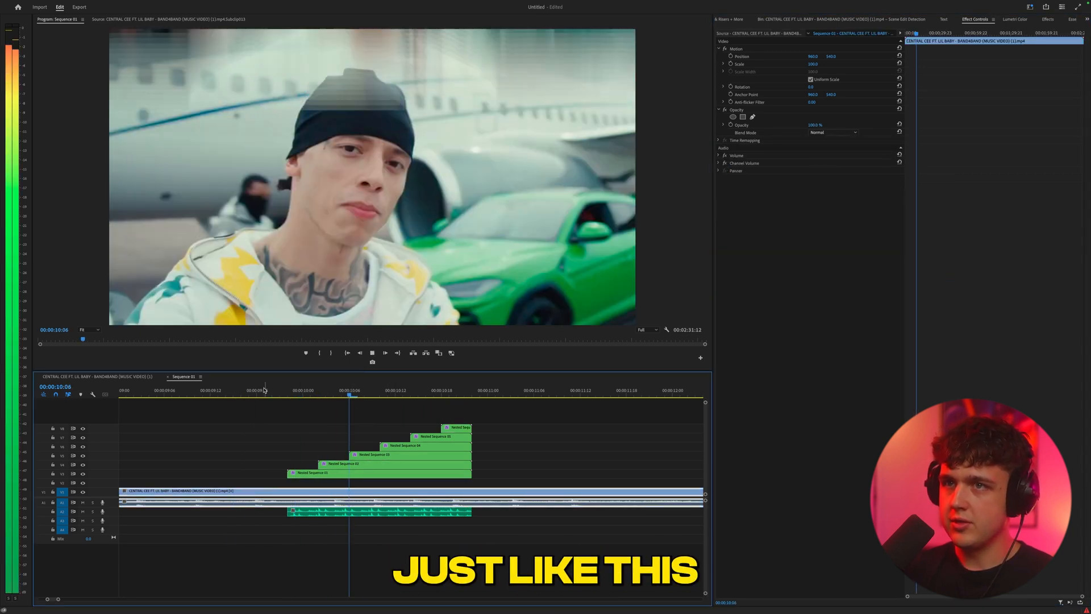
click(264, 390)
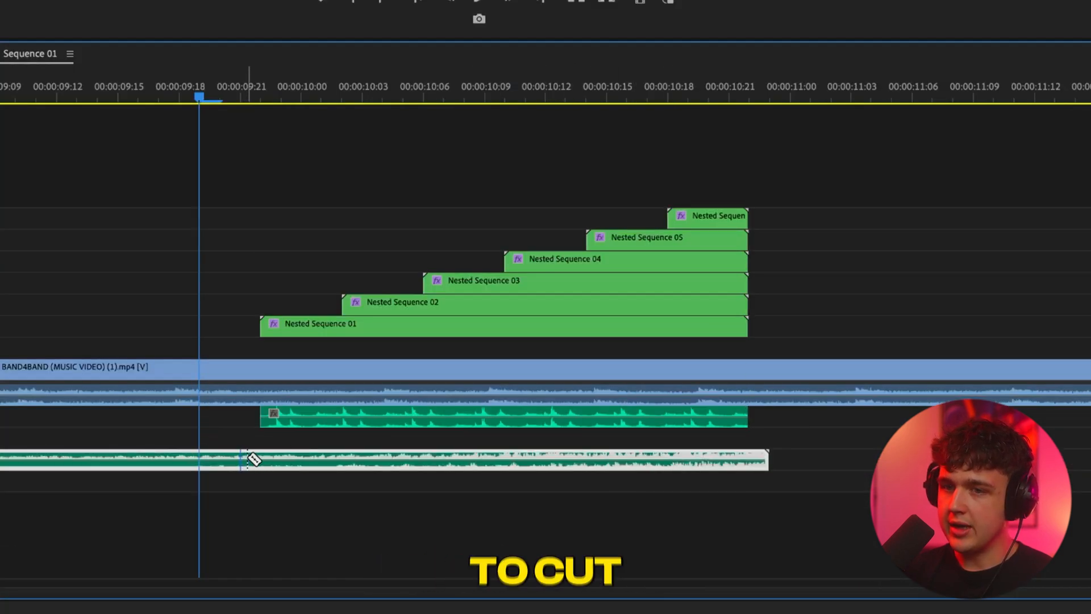
- Pick a riser sound, preview WOOSH 12 from the Fast woosh bin, and return to the face stack
right_click(255, 459)
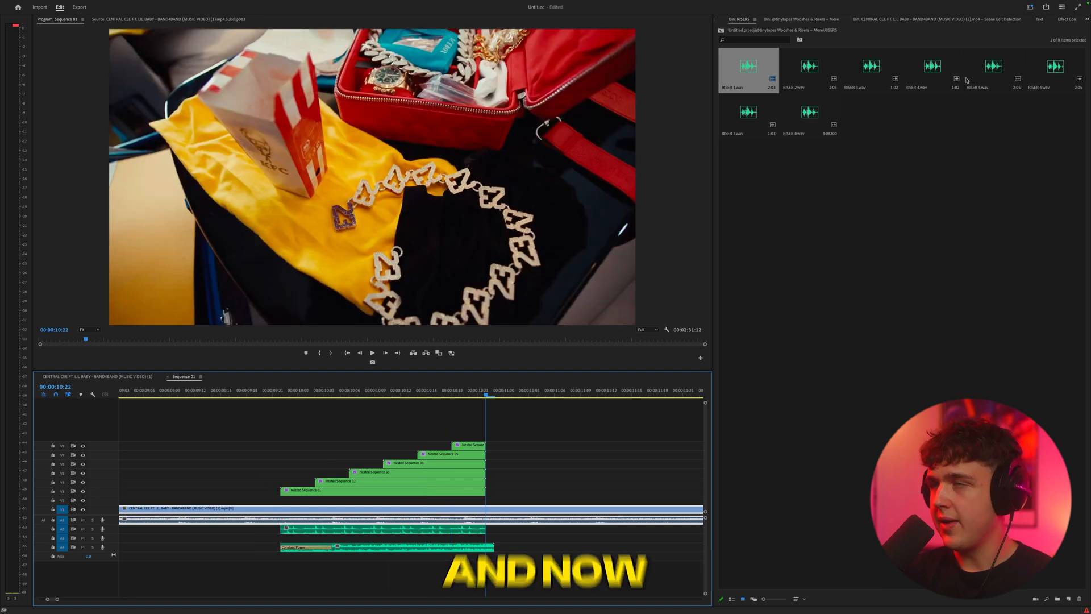
click(798, 18)
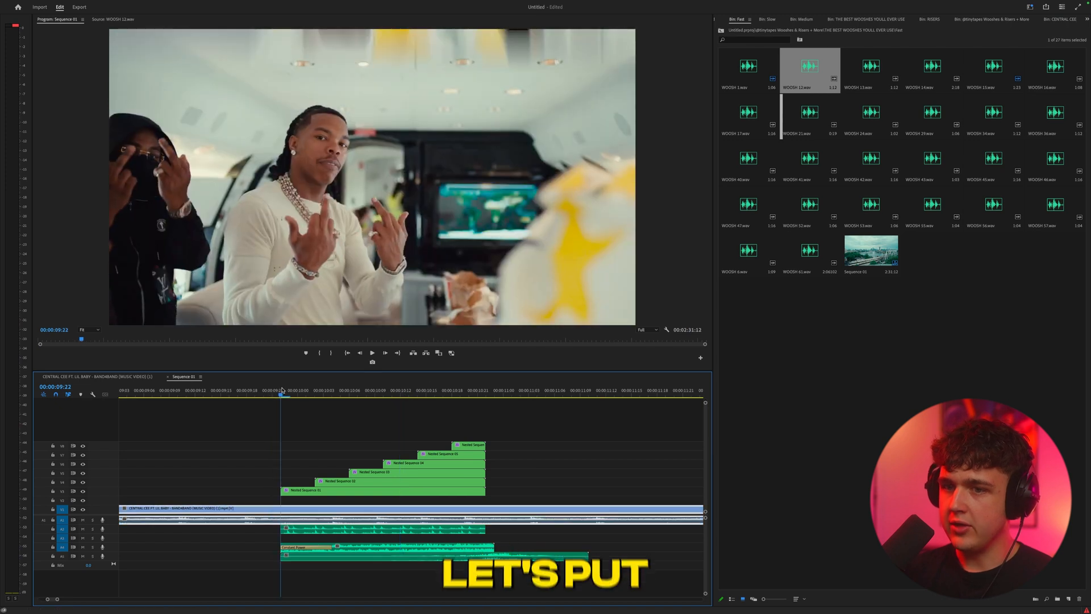
double_click(809, 206)
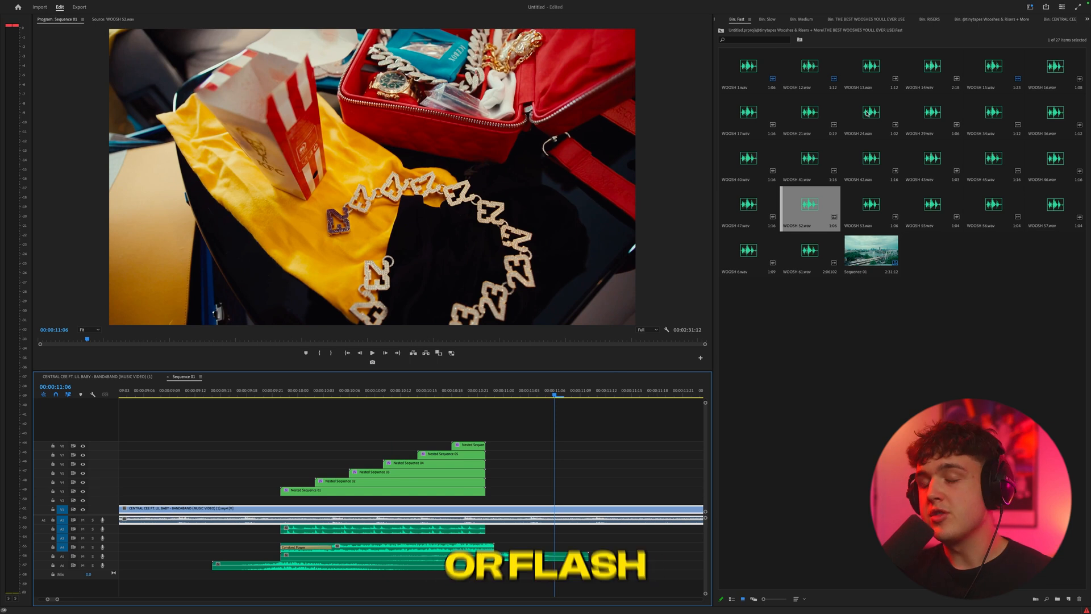
click(375, 394)
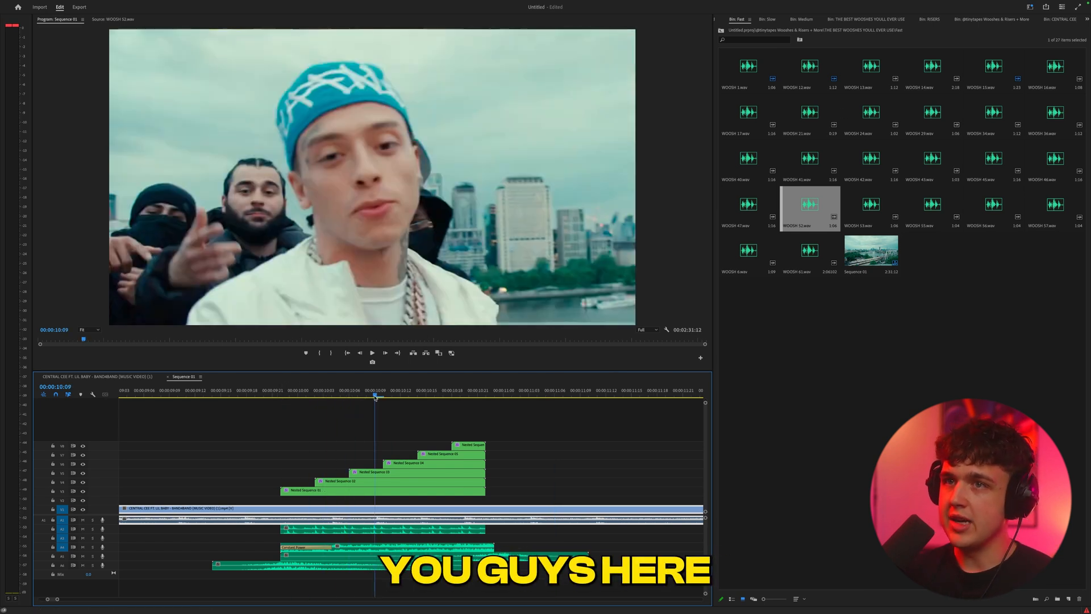